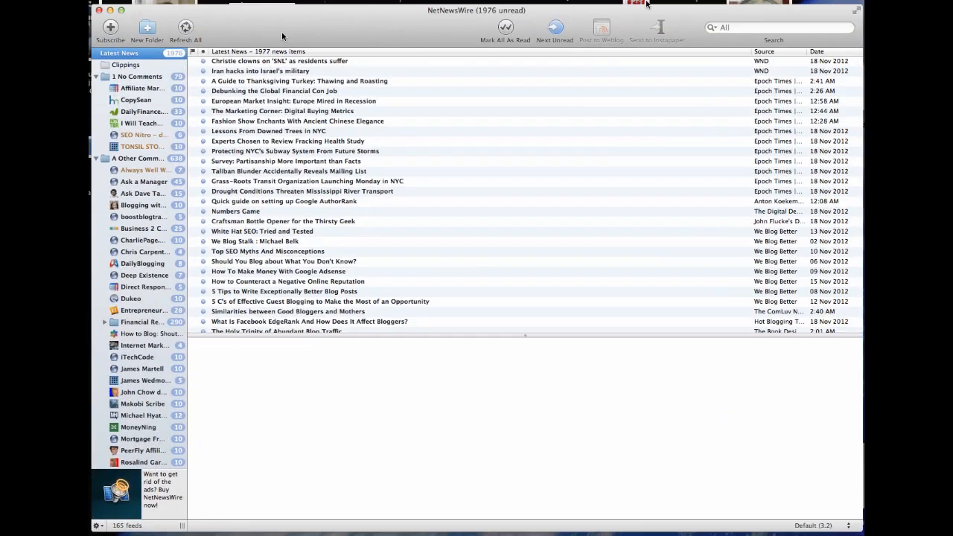
{"action": "mouse_move", "coordinate": [292, 92]}
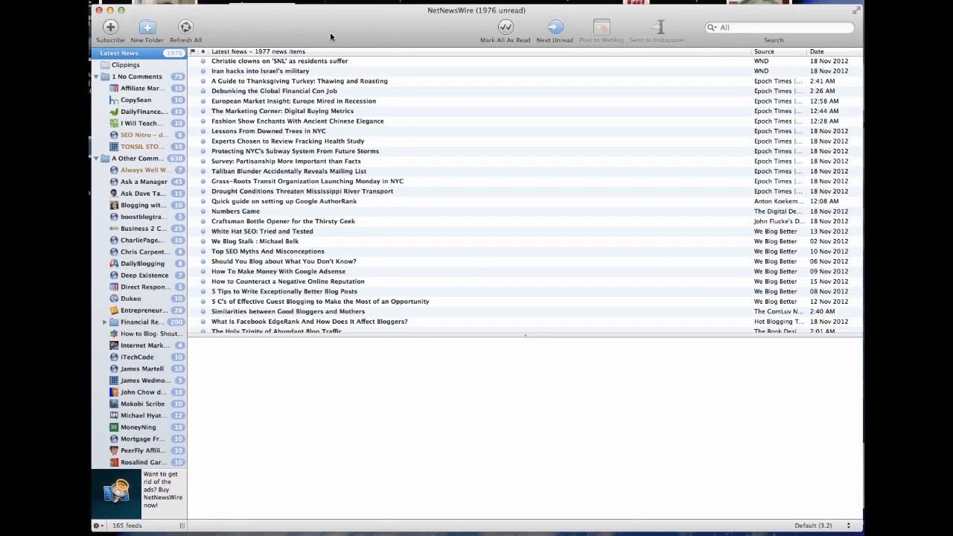
{"action": "mouse_move", "coordinate": [388, 24]}
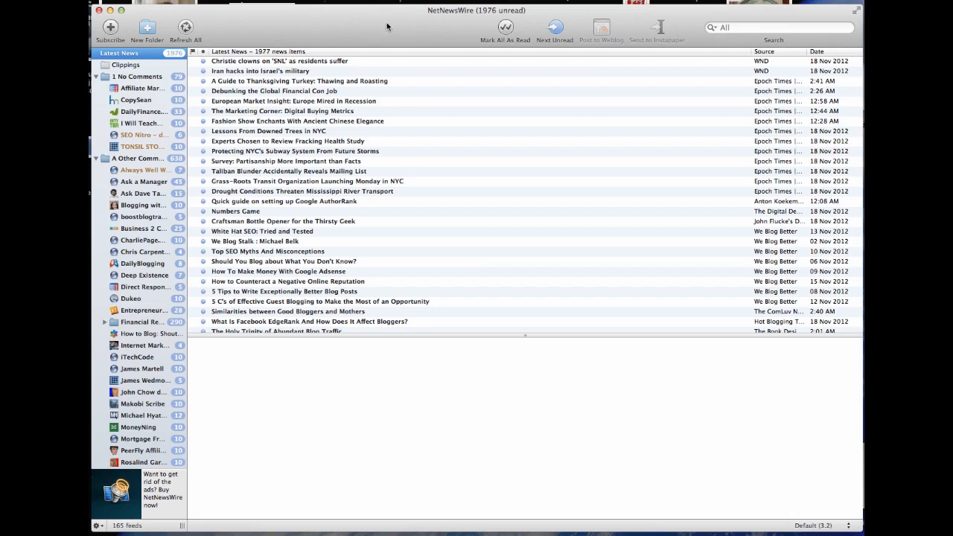
{"action": "mouse_move", "coordinate": [381, 27]}
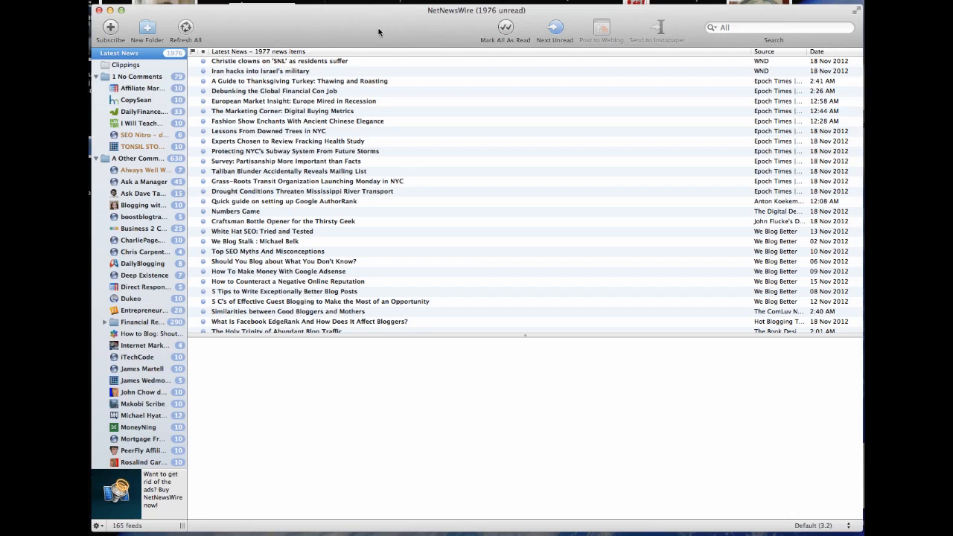
{"action": "mouse_move", "coordinate": [414, 23]}
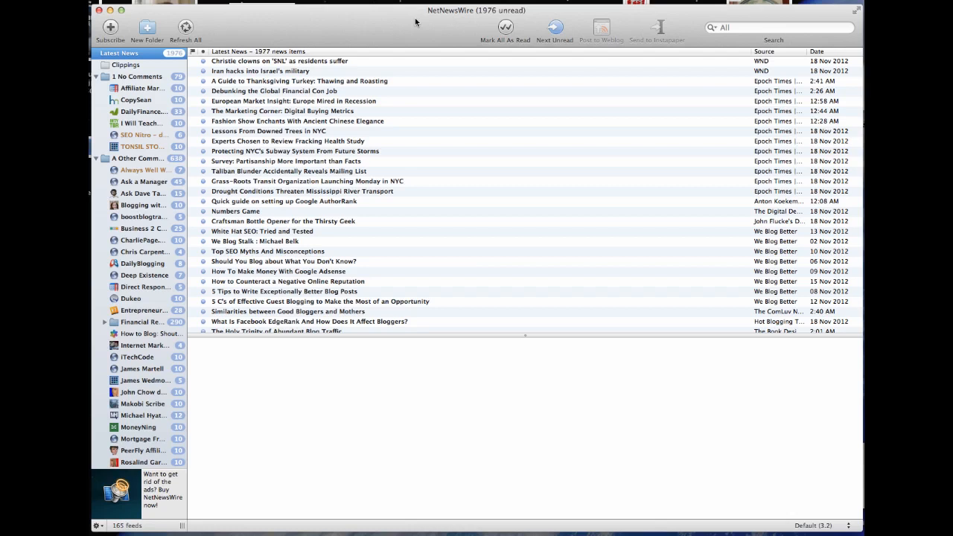
{"action": "mouse_move", "coordinate": [316, 15]}
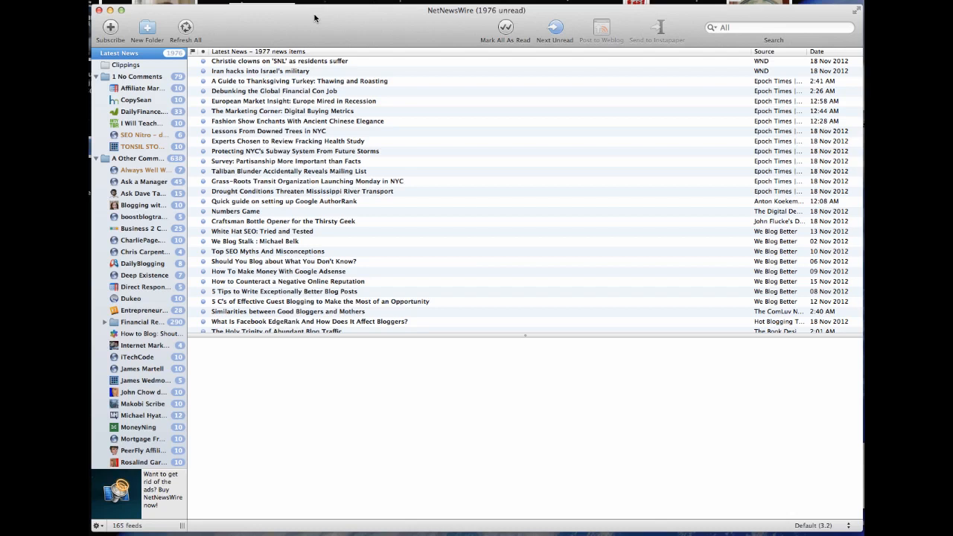
{"action": "mouse_move", "coordinate": [164, 61]}
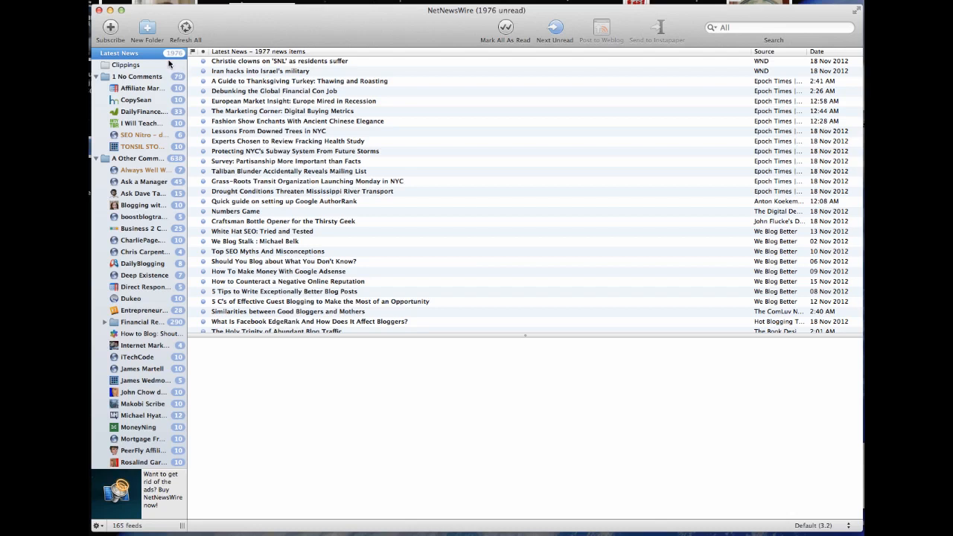
{"action": "mouse_move", "coordinate": [125, 170]}
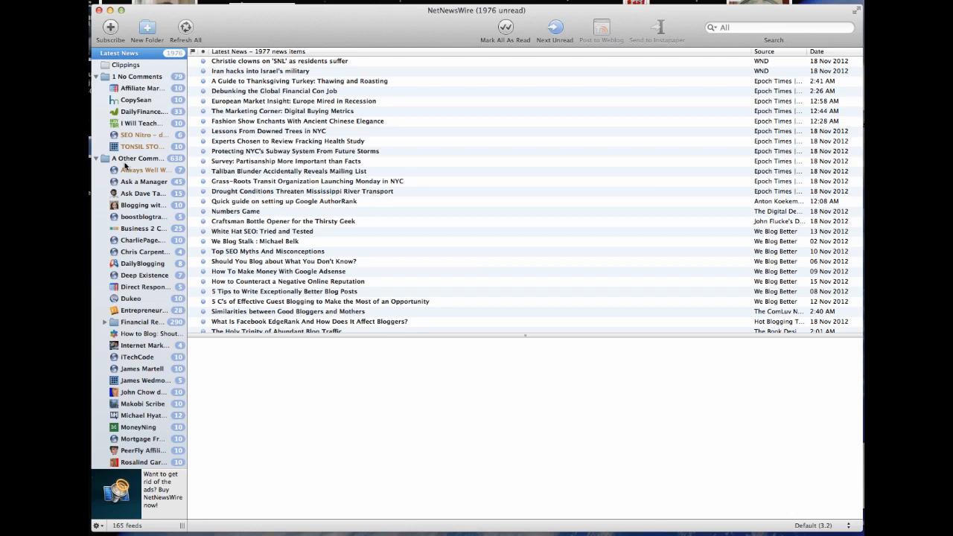
{"action": "mouse_move", "coordinate": [126, 203]}
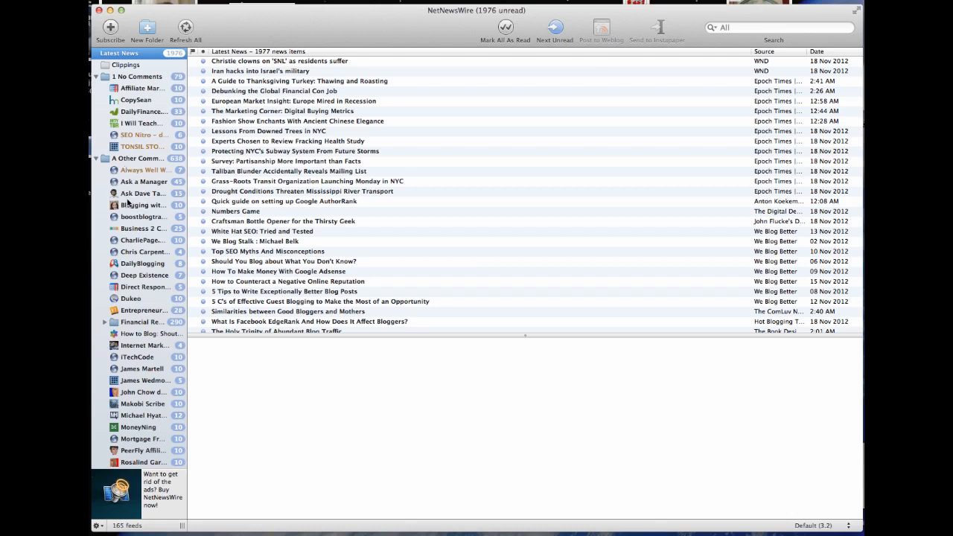
{"action": "mouse_move", "coordinate": [167, 56]}
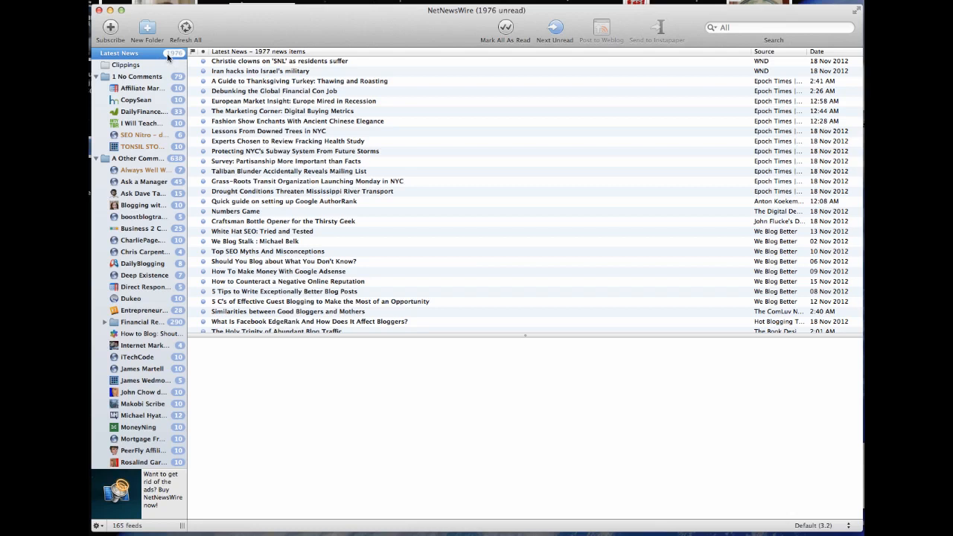
{"action": "mouse_move", "coordinate": [179, 173]}
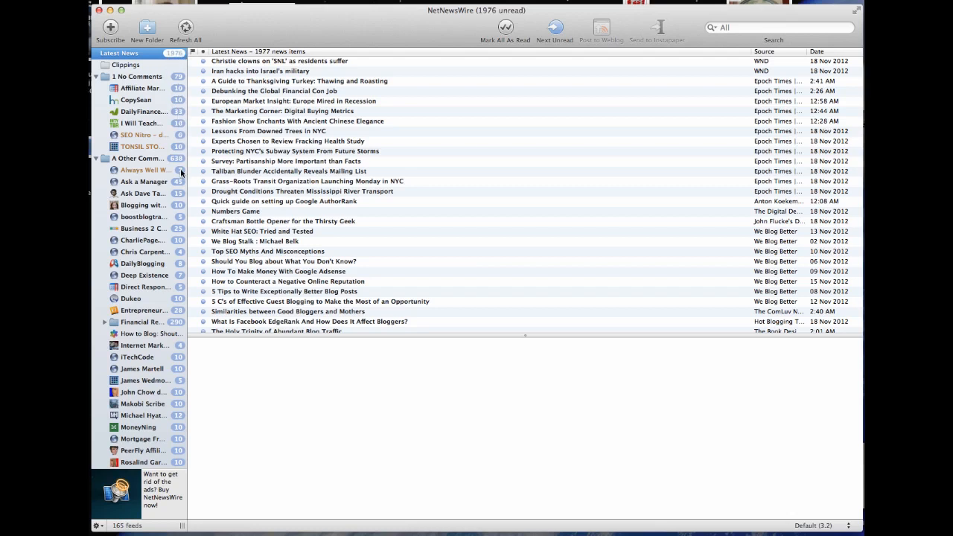
{"action": "mouse_move", "coordinate": [164, 301]}
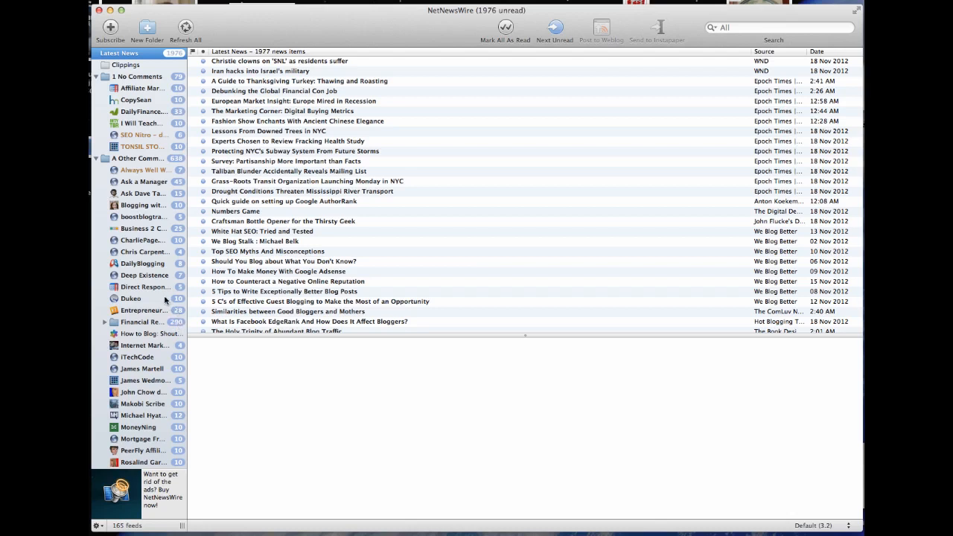
{"action": "mouse_move", "coordinate": [277, 29]}
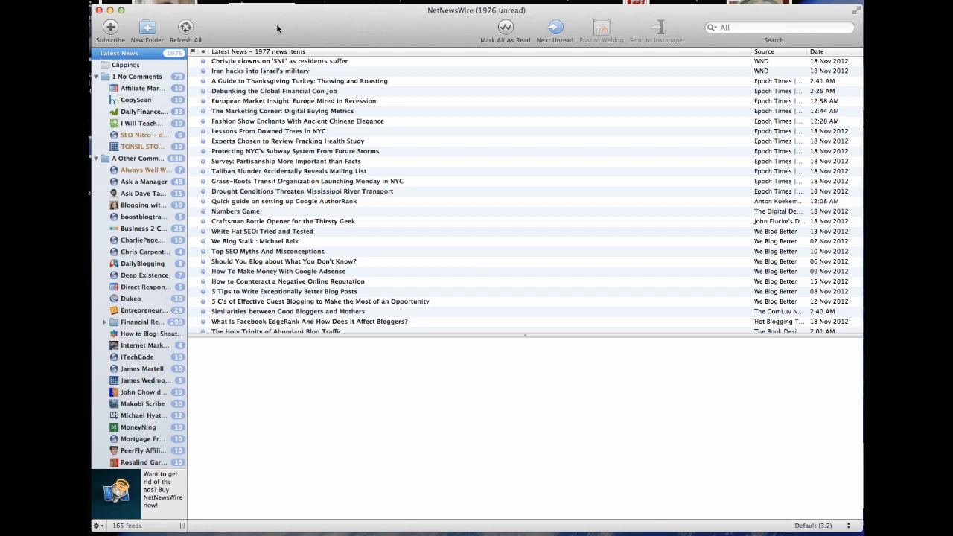
{"action": "mouse_move", "coordinate": [446, 21]}
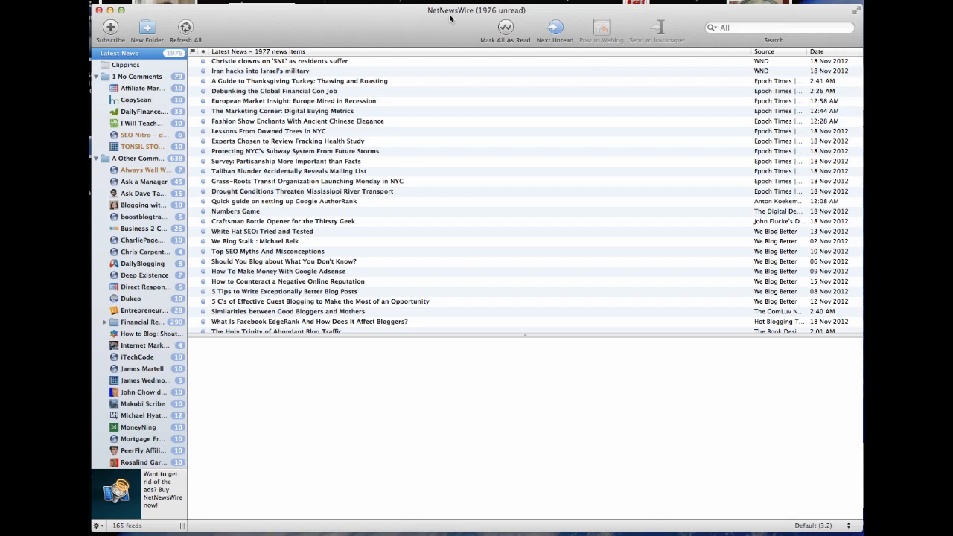
{"action": "mouse_move", "coordinate": [450, 22]}
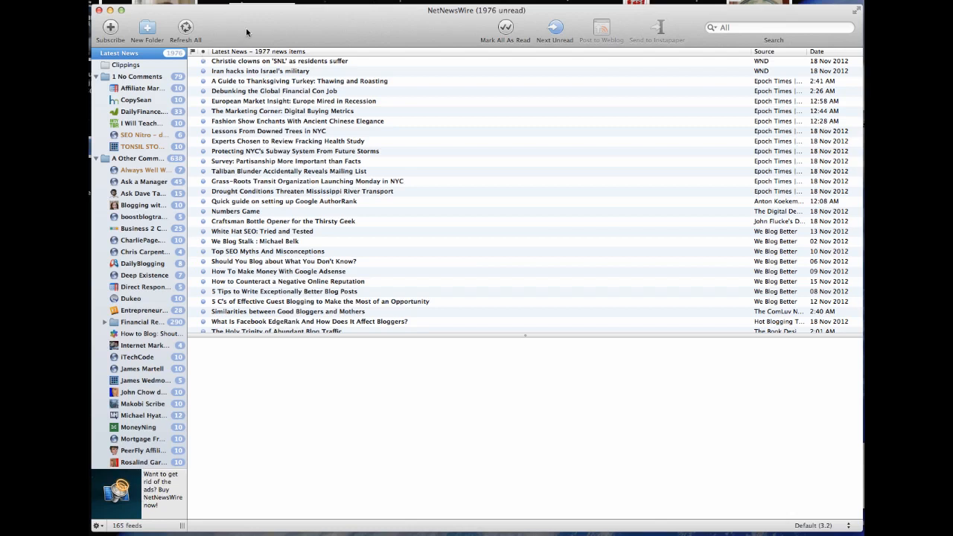
{"action": "mouse_move", "coordinate": [241, 33]}
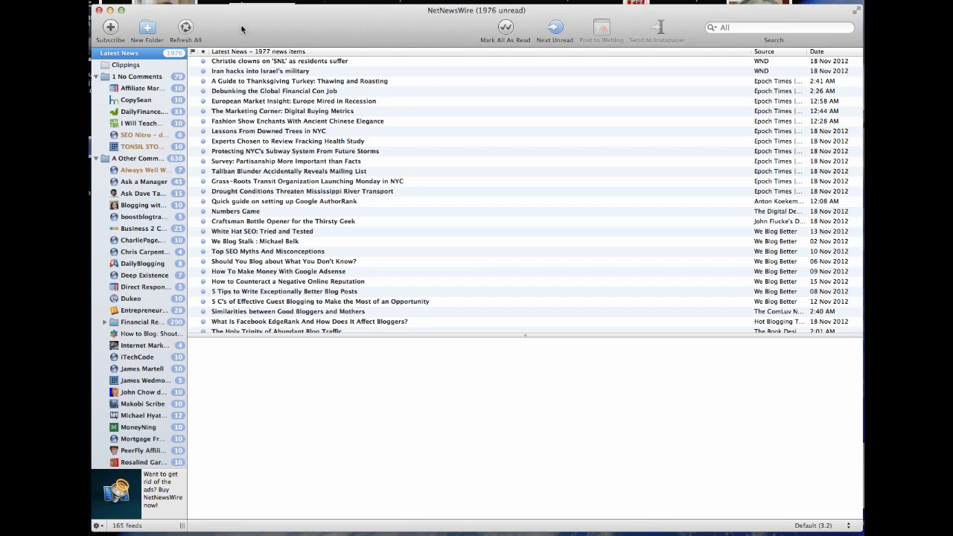
{"action": "mouse_move", "coordinate": [268, 24]}
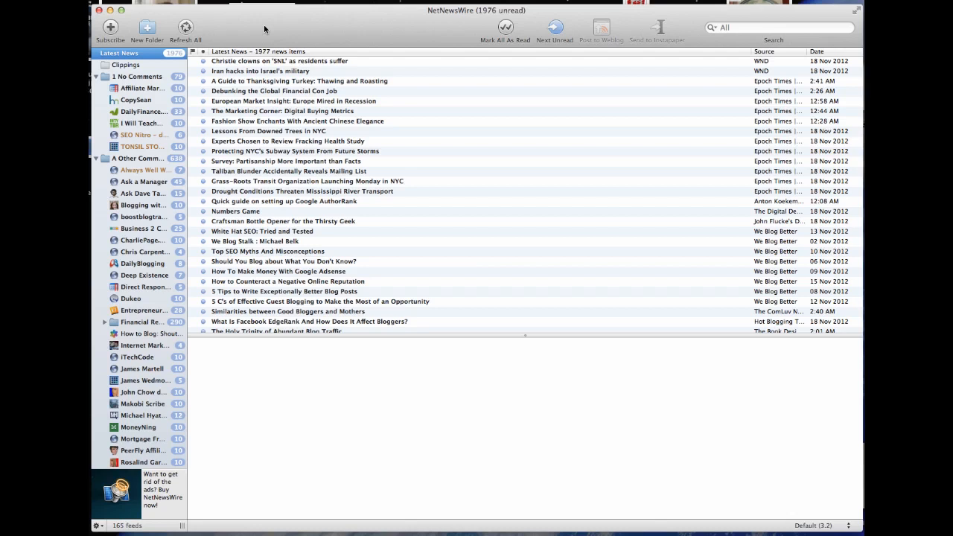
{"action": "mouse_move", "coordinate": [149, 104]}
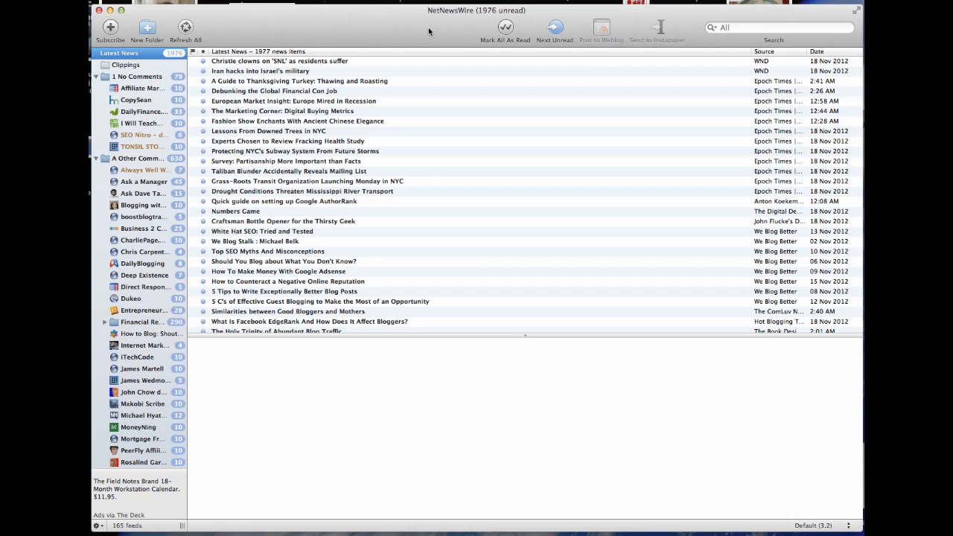
{"action": "mouse_move", "coordinate": [464, 24]}
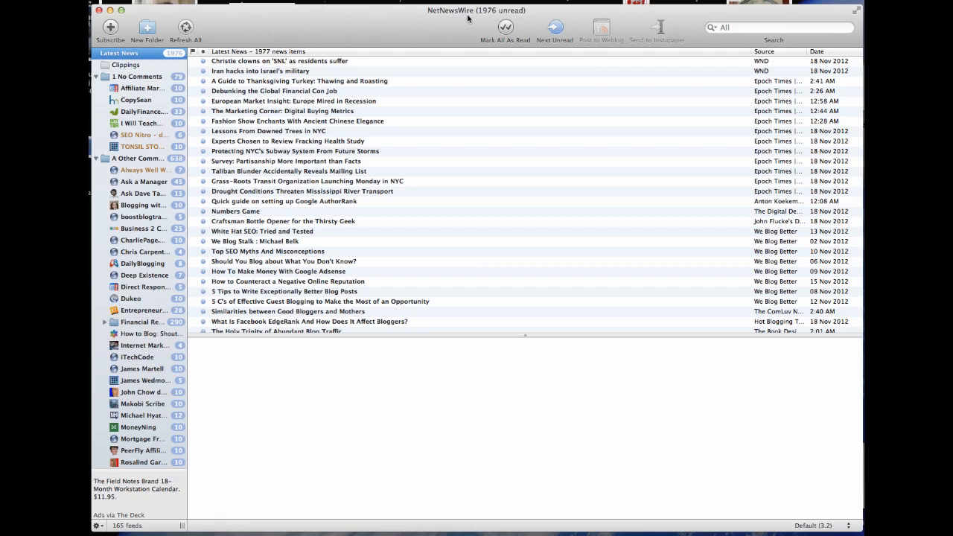
{"action": "mouse_move", "coordinate": [321, 34]}
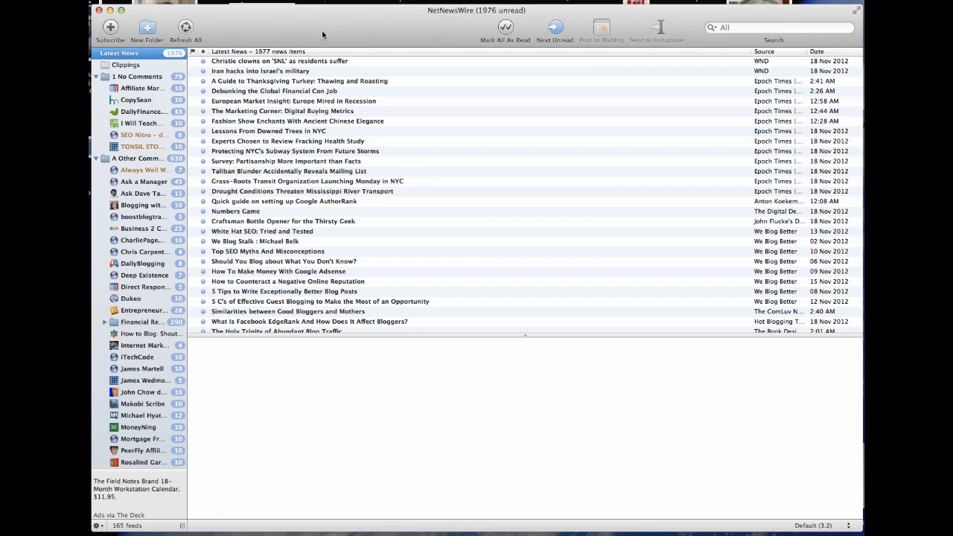